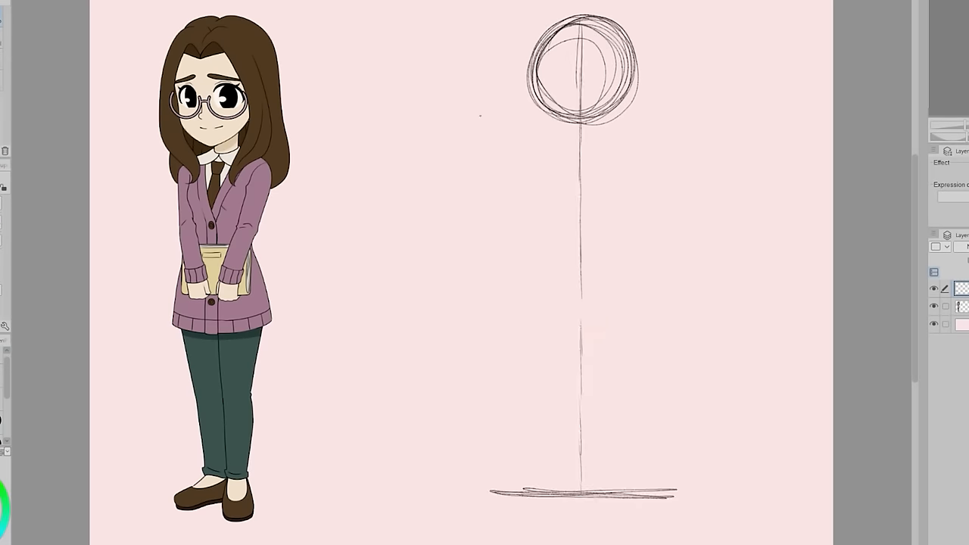
Rough in the ghost girl's head, sad eyes, frown, neck, long wavy hair and a side circle
left_click_drag(484, 105, 700, 103)
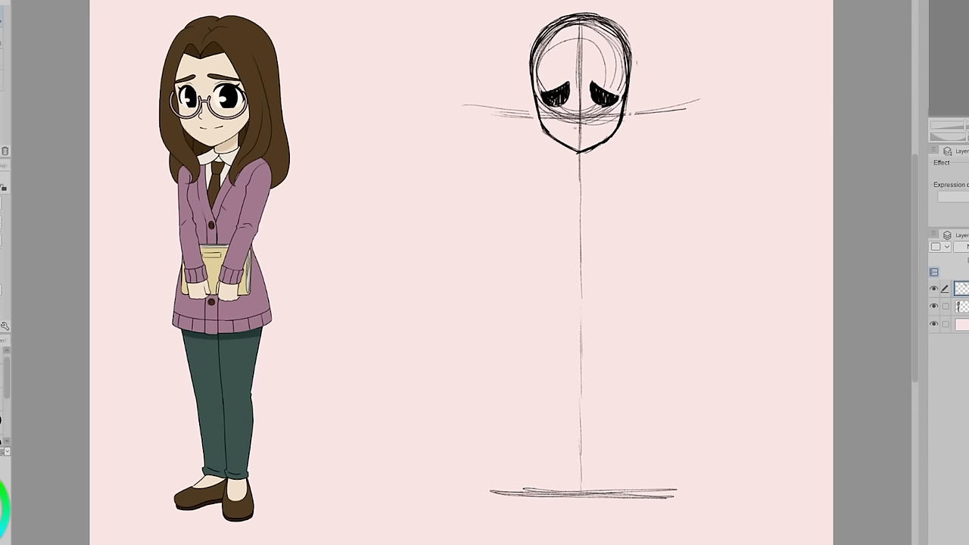
left_click_drag(575, 129, 601, 137)
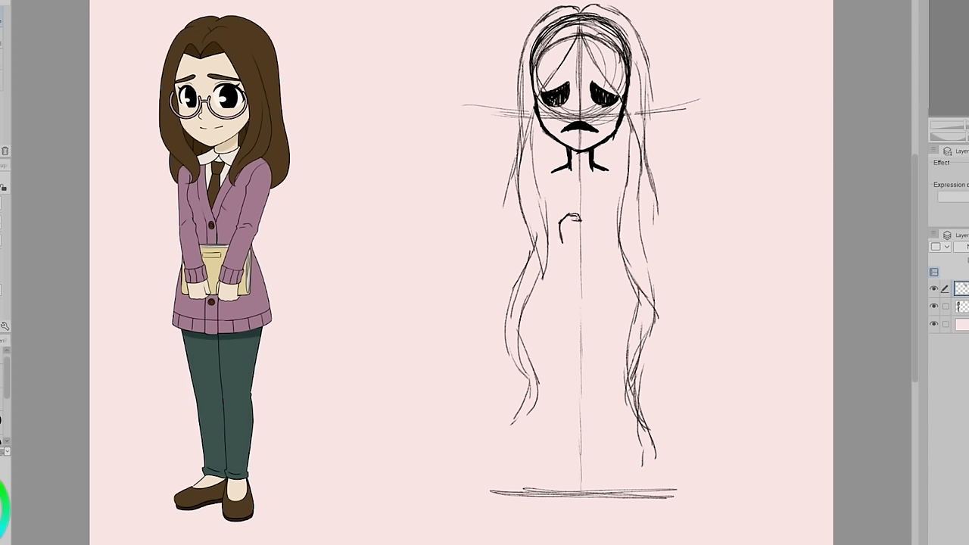
left_click_drag(566, 219, 586, 242)
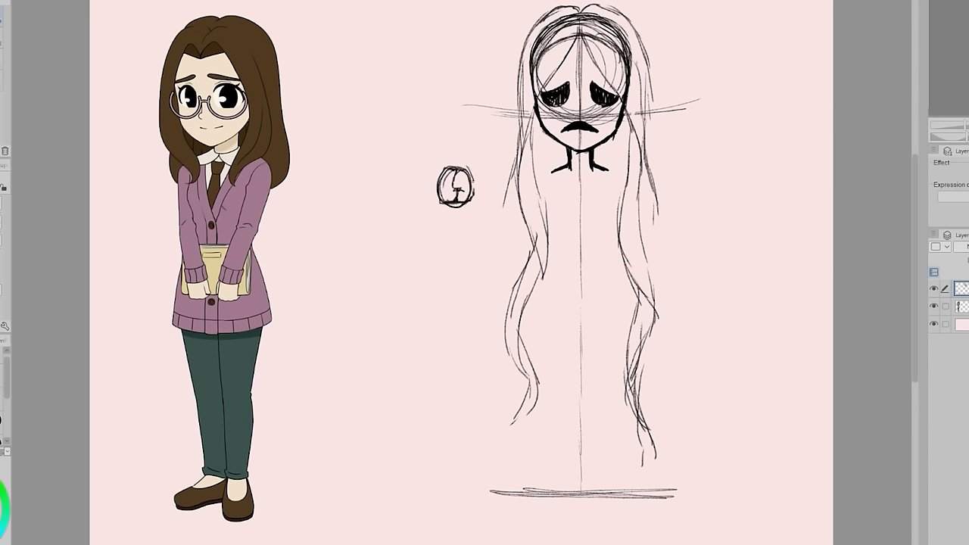
left_click_drag(455, 151, 454, 197)
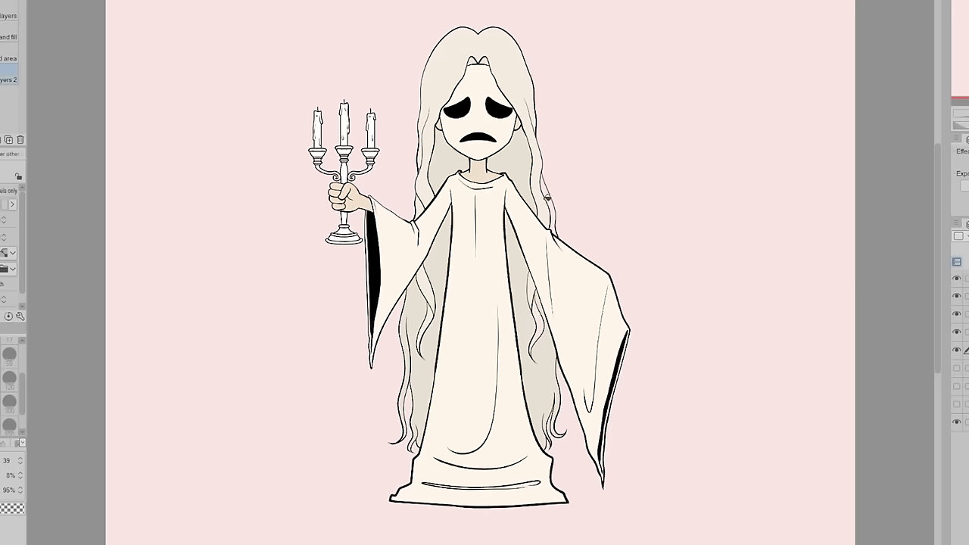
mouse_move(32, 290)
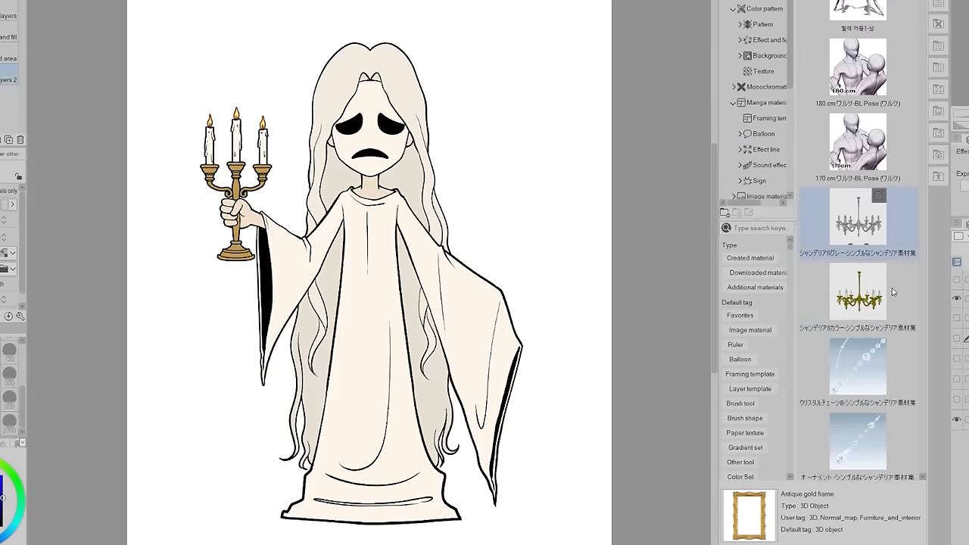
Place the Western-style decorative frame material behind the ghost girl and confirm its placement
scroll("down", 3)
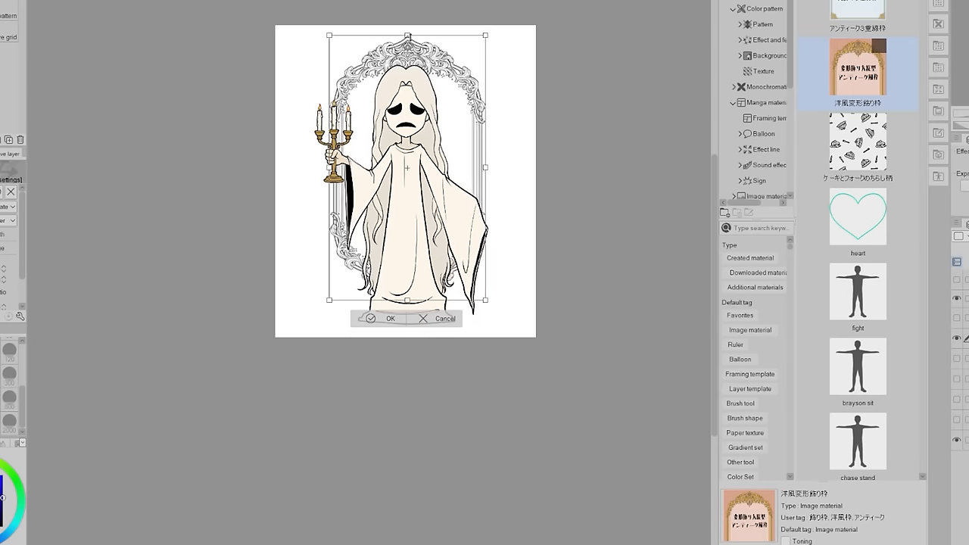
left_click(383, 318)
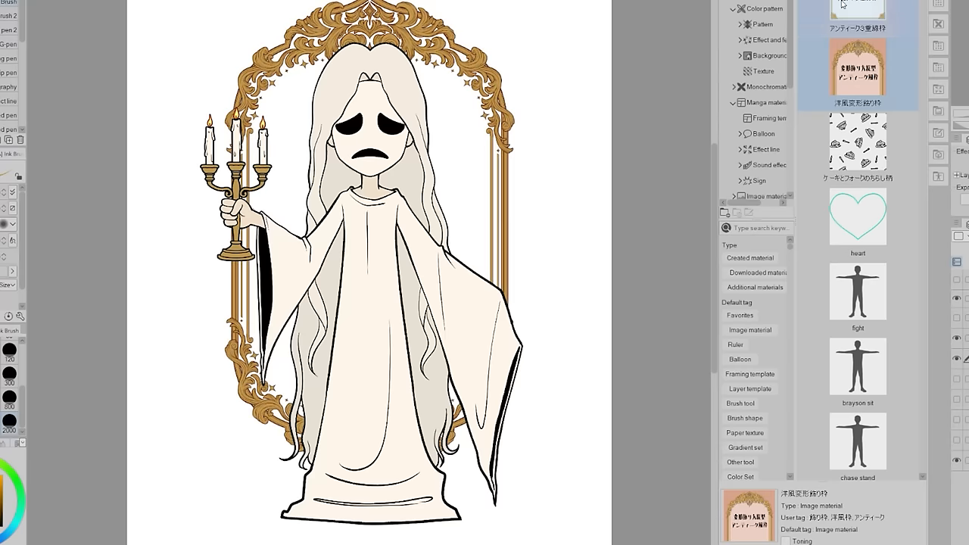
Drop the 3D Cube primitive onto the canvas and show the Object tool's detail settings
left_click(859, 71)
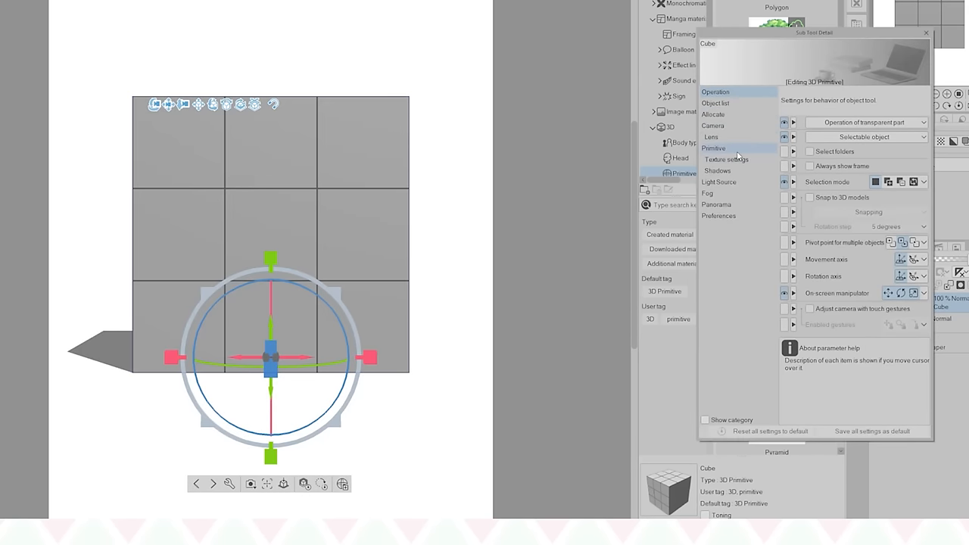
Paste the pink pixel face onto the cube's UV map and scale it over the head squares
left_click(713, 147)
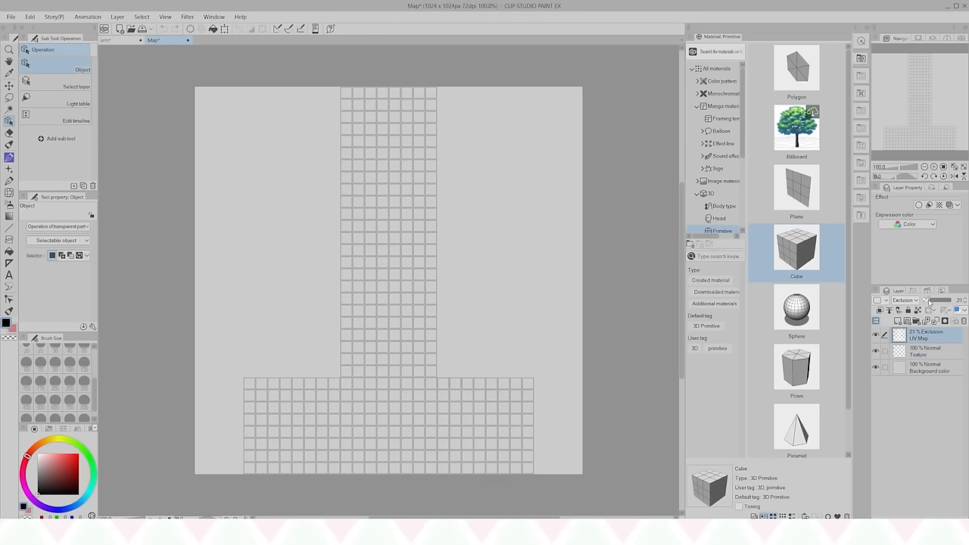
left_click(13, 16)
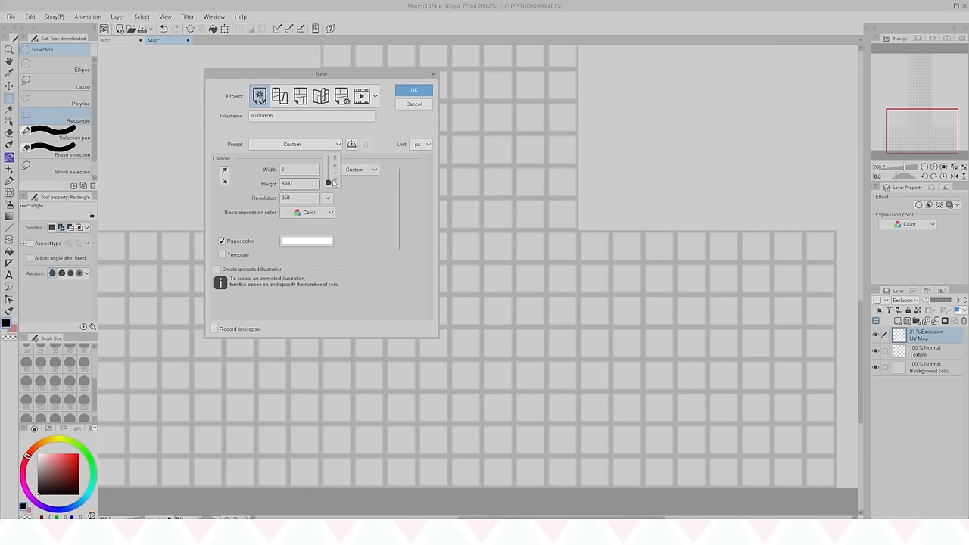
left_click(414, 90)
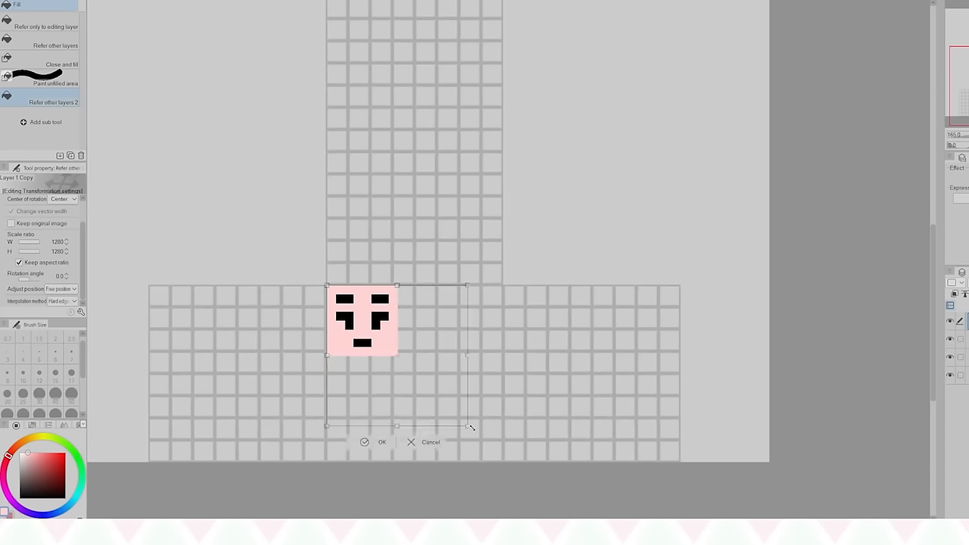
left_click_drag(472, 427, 504, 462)
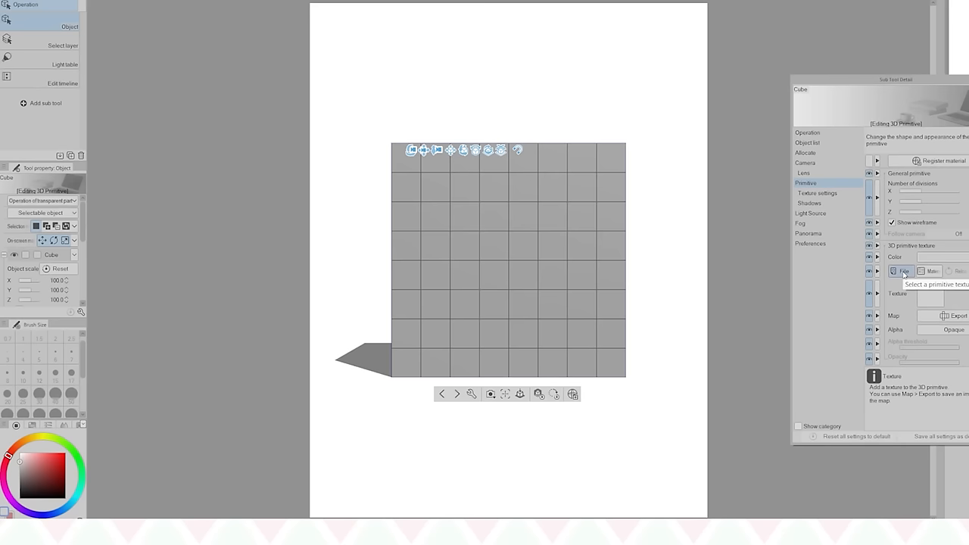
Load the pink pixel-face image as the cube's 3D primitive texture
left_click(902, 271)
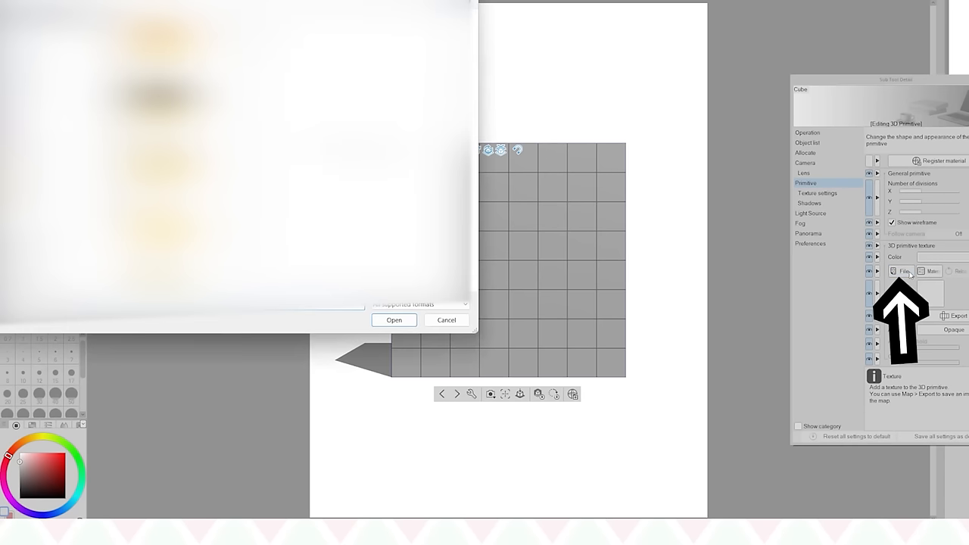
left_click(394, 320)
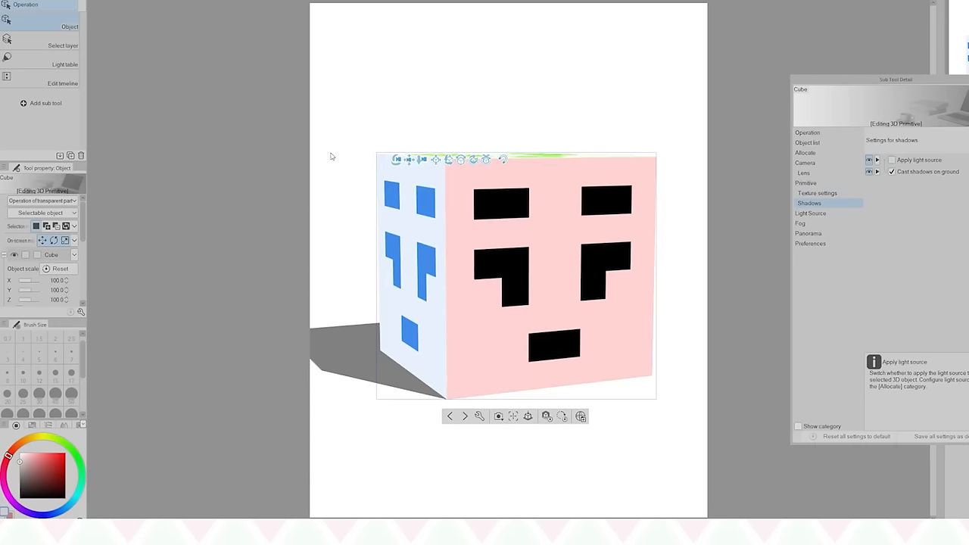
left_click_drag(499, 272, 485, 227)
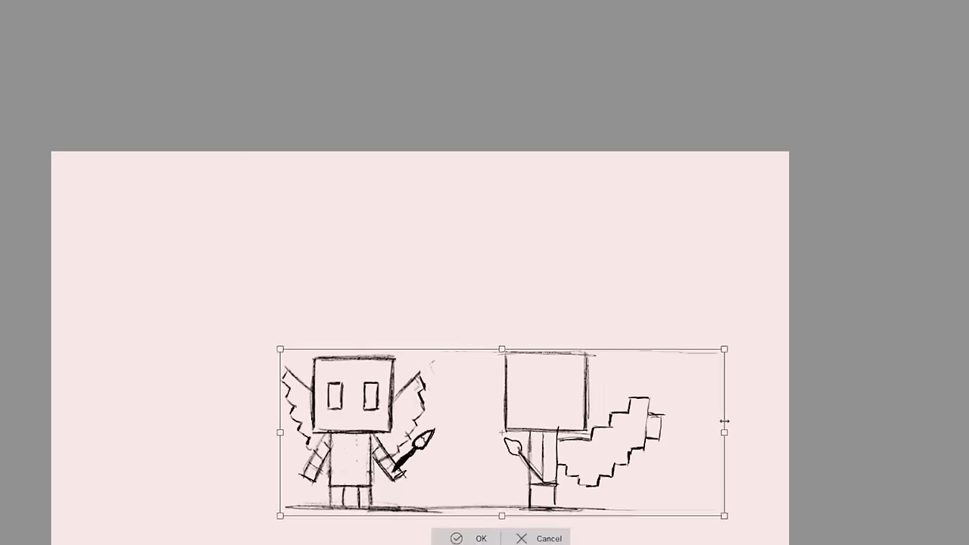
Scale and position the box-headed fairy sketch with Free Transform
left_click(471, 537)
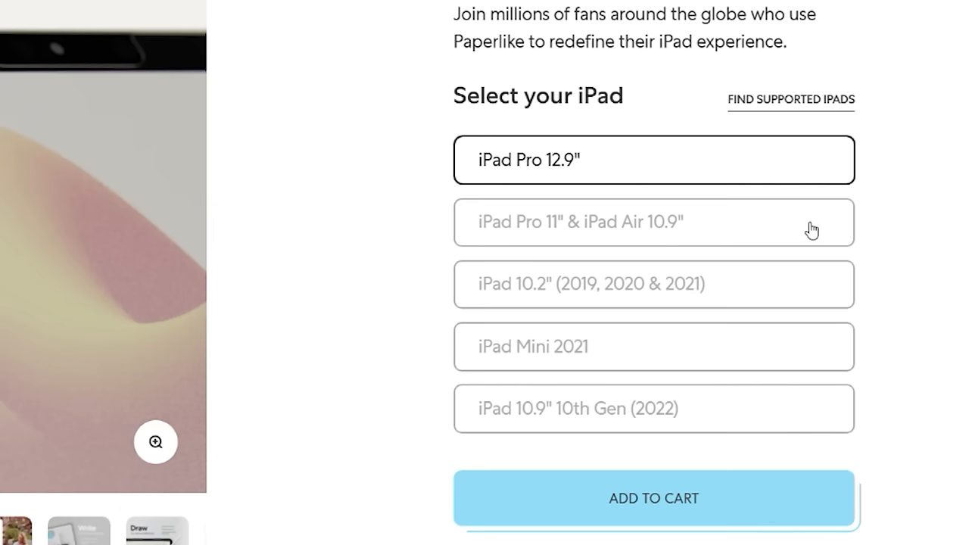
Select an iPad model on the Paperlike Pro Digital Planner 2024 product page
left_click(653, 346)
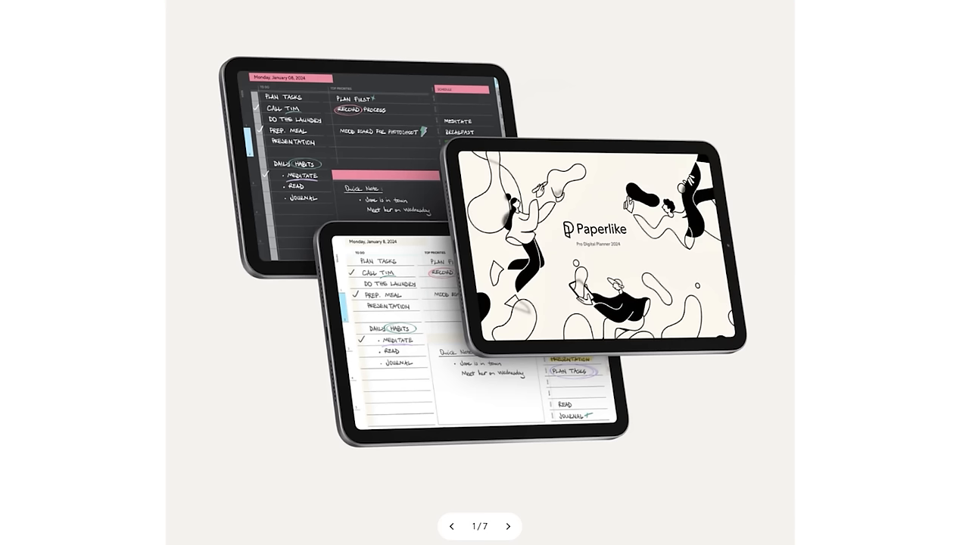
mouse_move(510, 526)
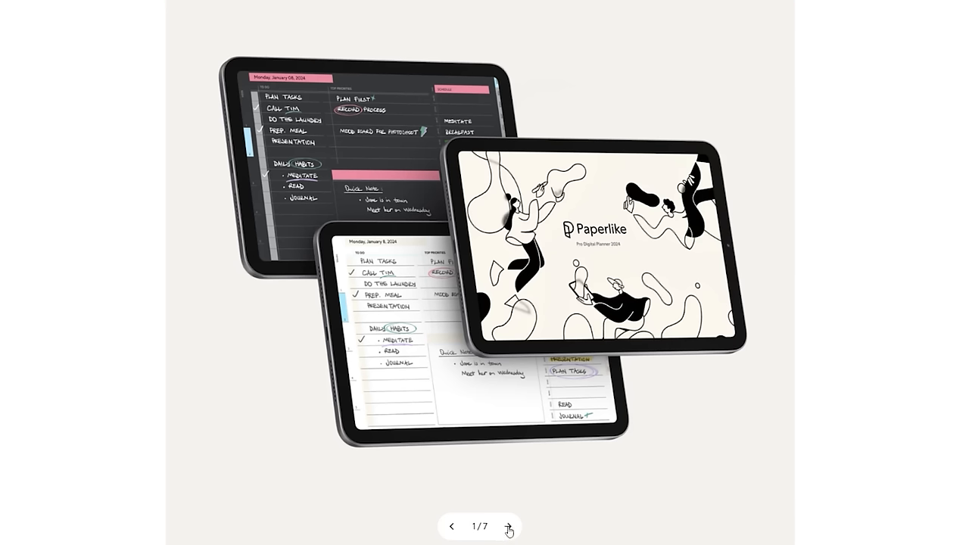
Advance the planner gallery through the weekly, daily and stacked monthly page images
left_click(508, 526)
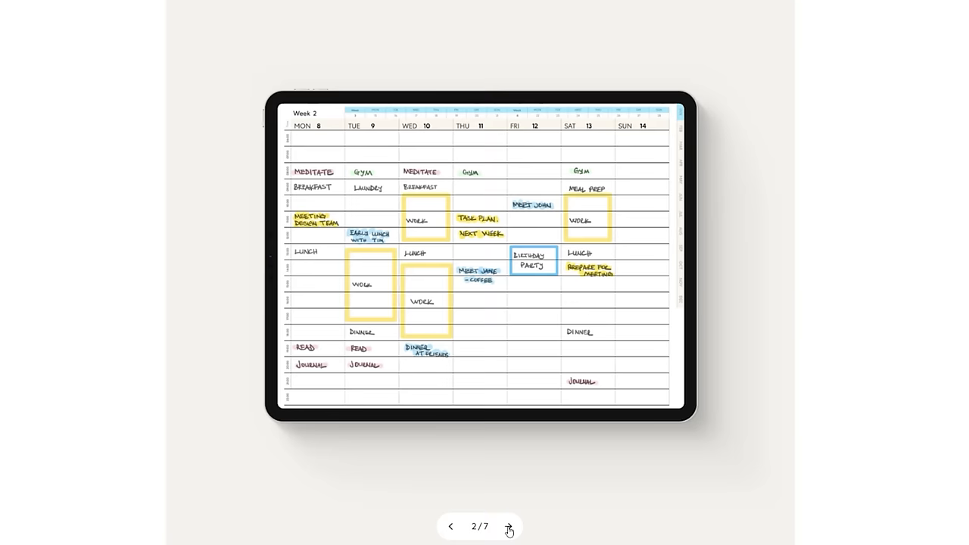
left_click(508, 526)
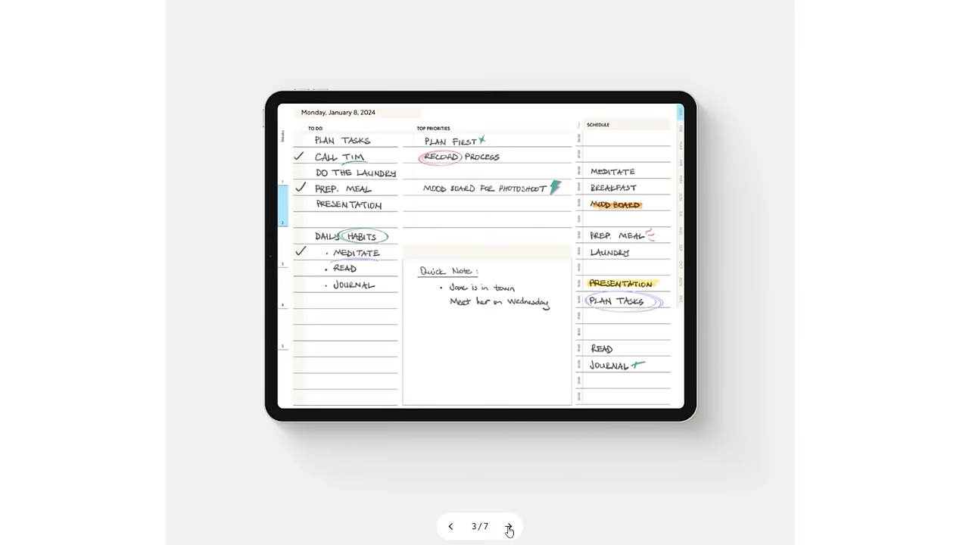
left_click(508, 526)
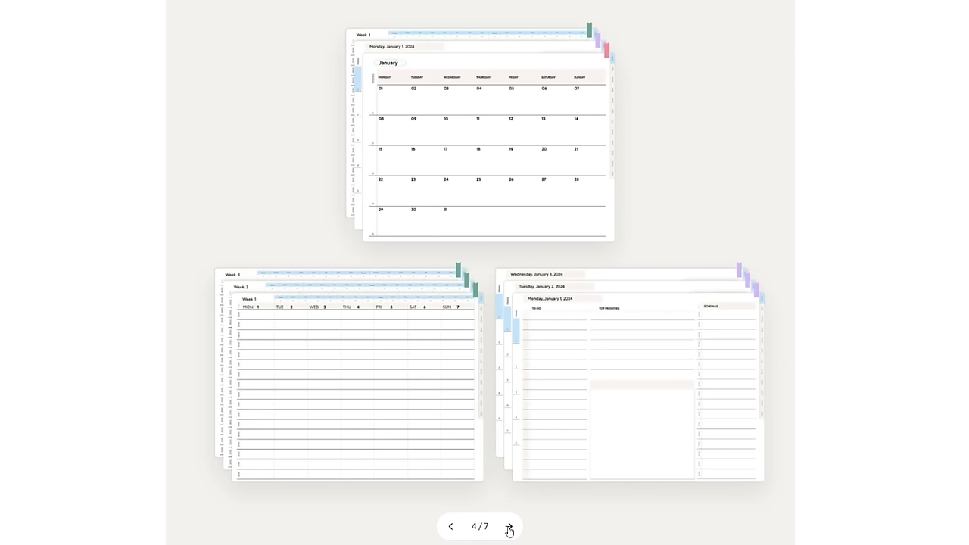
left_click(507, 526)
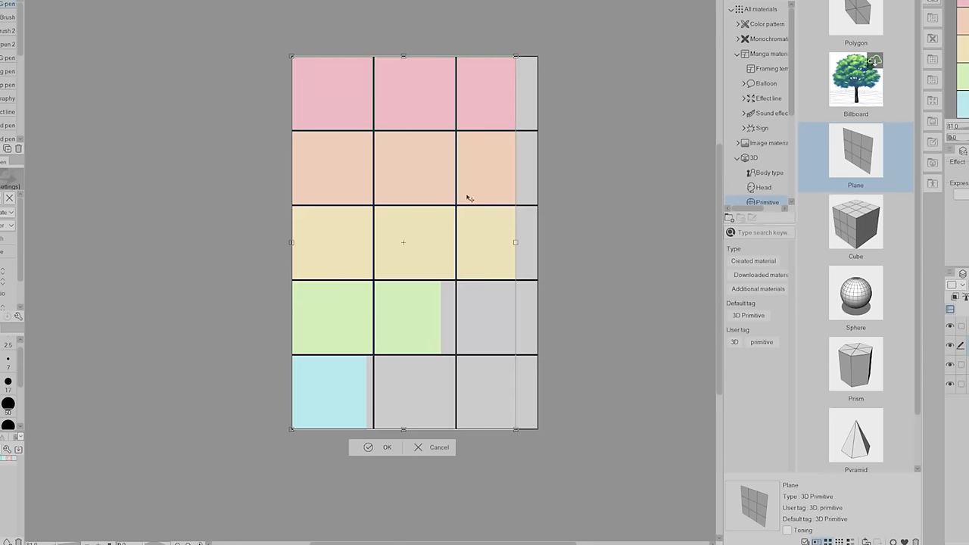
Commit the pastel grid and apply it as the body cube's semi-transparent texture
left_click(387, 447)
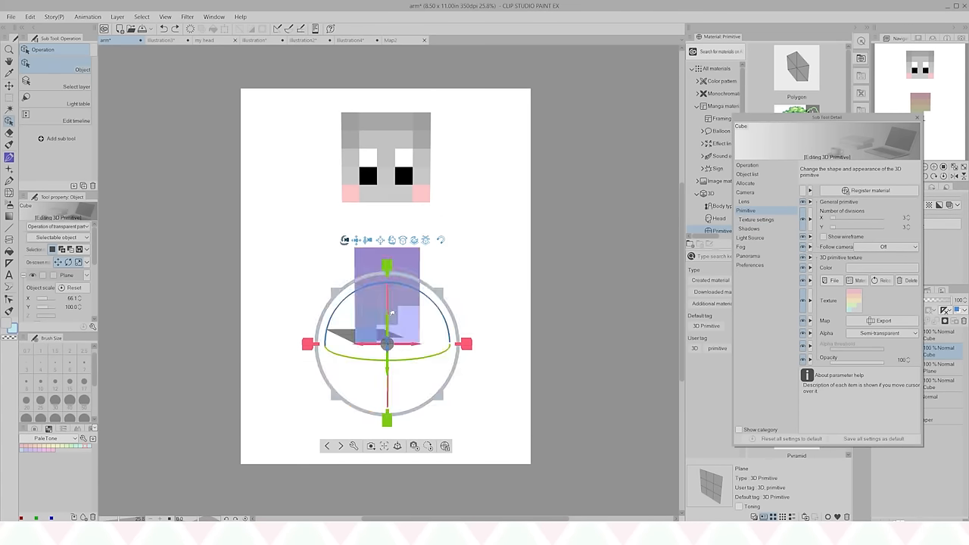
left_click(750, 229)
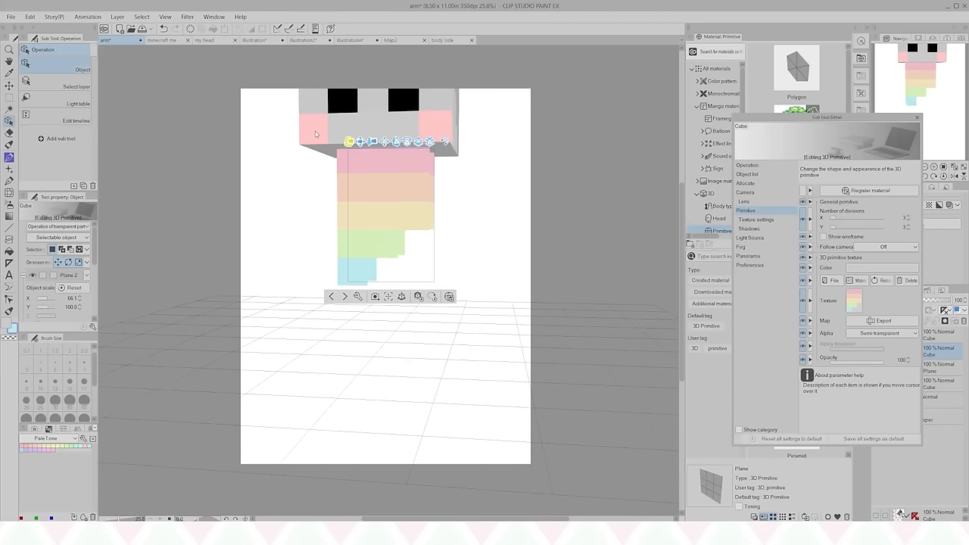
left_click(444, 40)
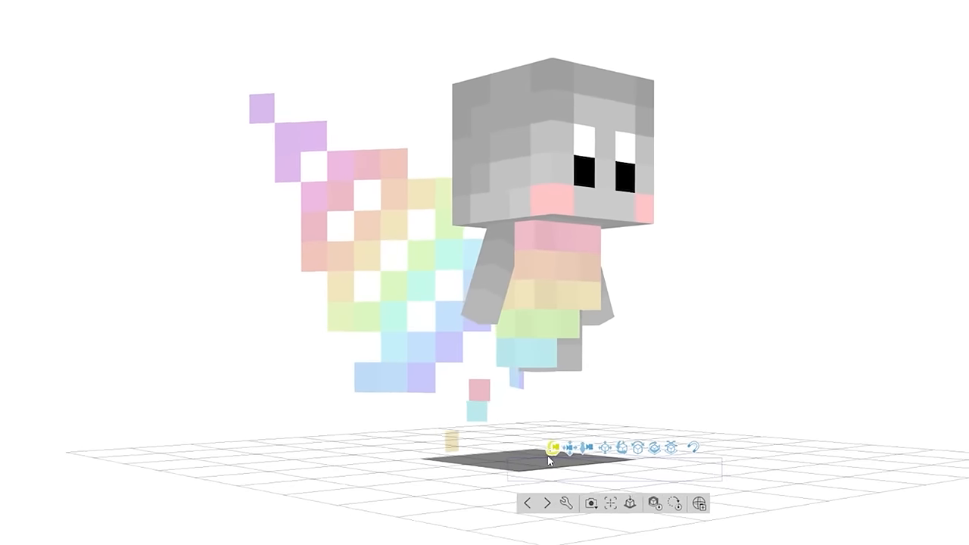
Drag a final 3D object into place to complete the pastel fairy mob
left_click_drag(549, 458, 488, 416)
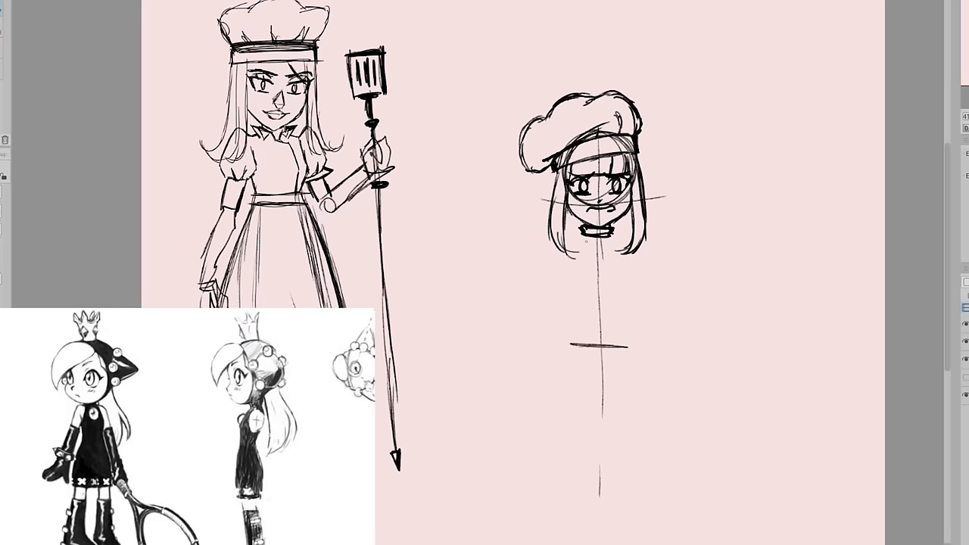
Sketch the chibi's torso below her head, then the apron and spatula lines
left_click_drag(598, 235, 598, 333)
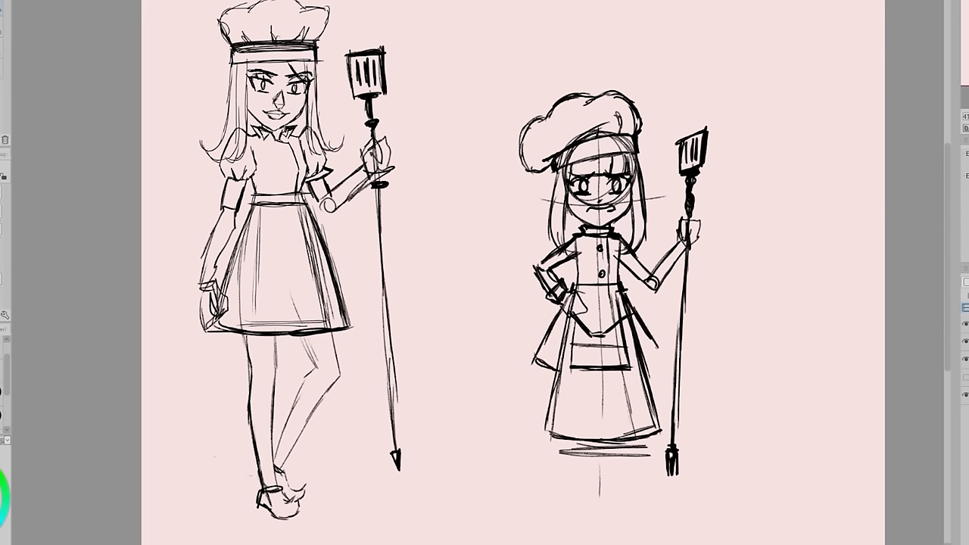
left_click_drag(575, 371, 606, 446)
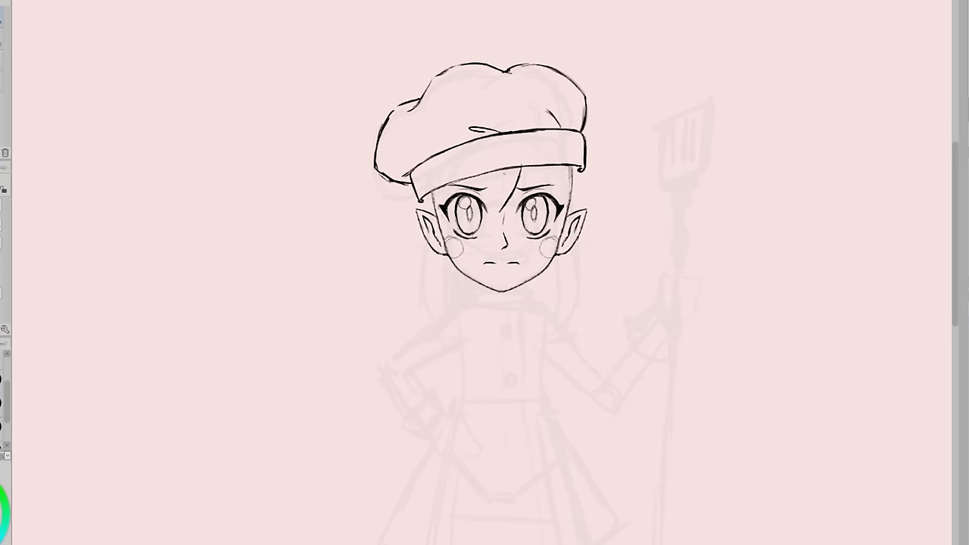
Ink the hair fringe, side strands and collared buttoned jacket, then apply the hip-hand adjustment
left_click_drag(454, 189, 484, 219)
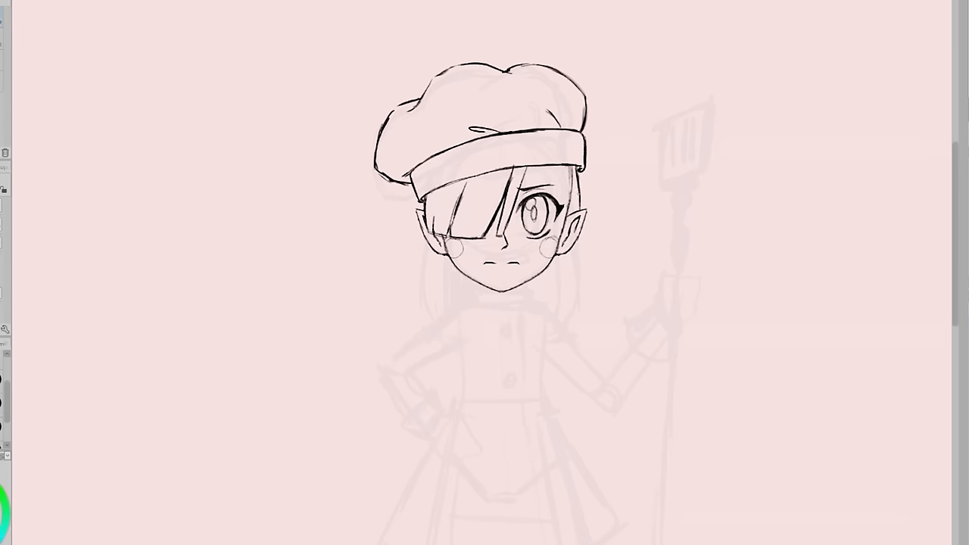
left_click_drag(567, 174, 553, 340)
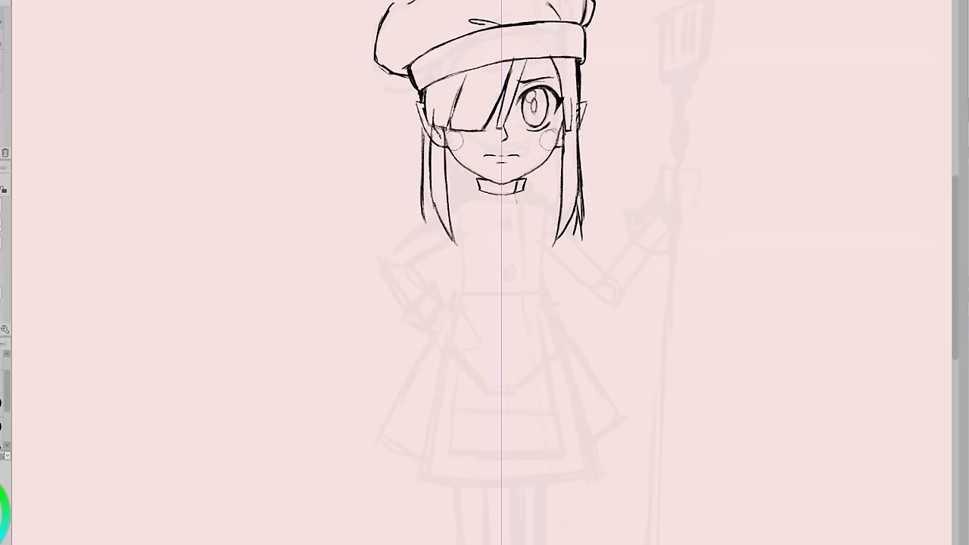
left_click_drag(495, 185, 518, 280)
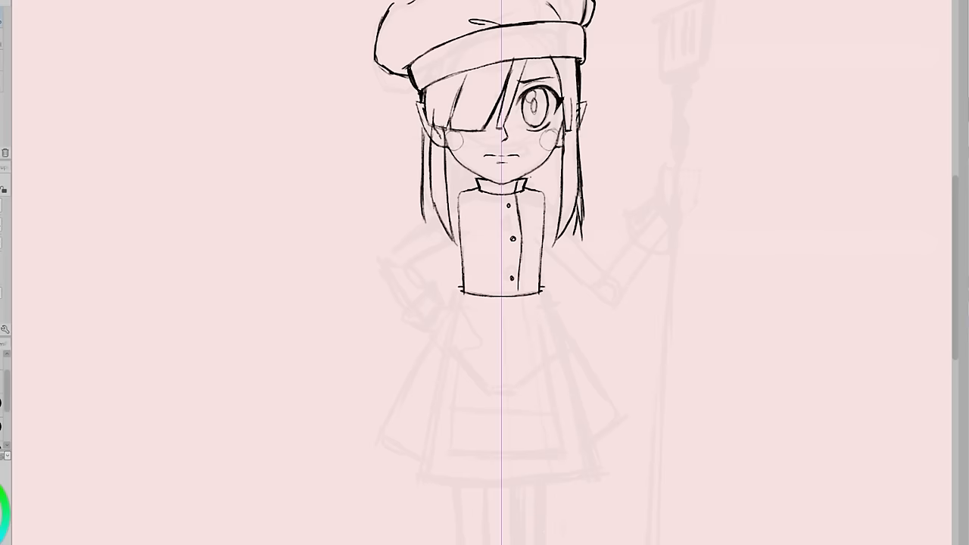
left_click_drag(462, 291, 560, 303)
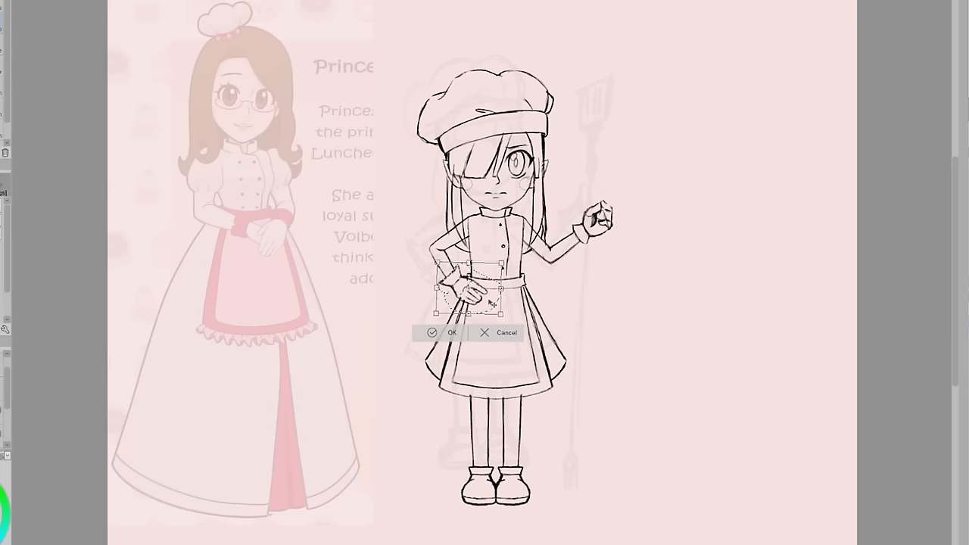
left_click(449, 333)
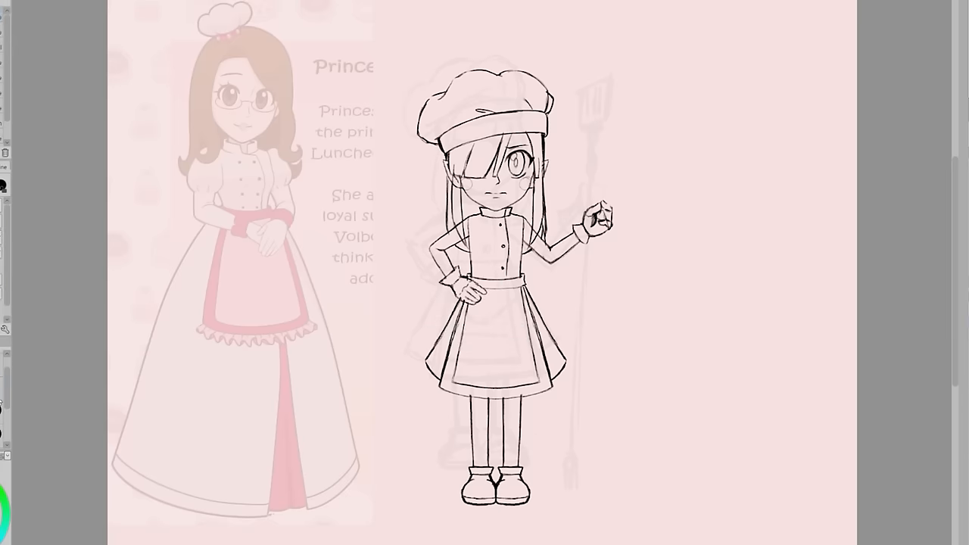